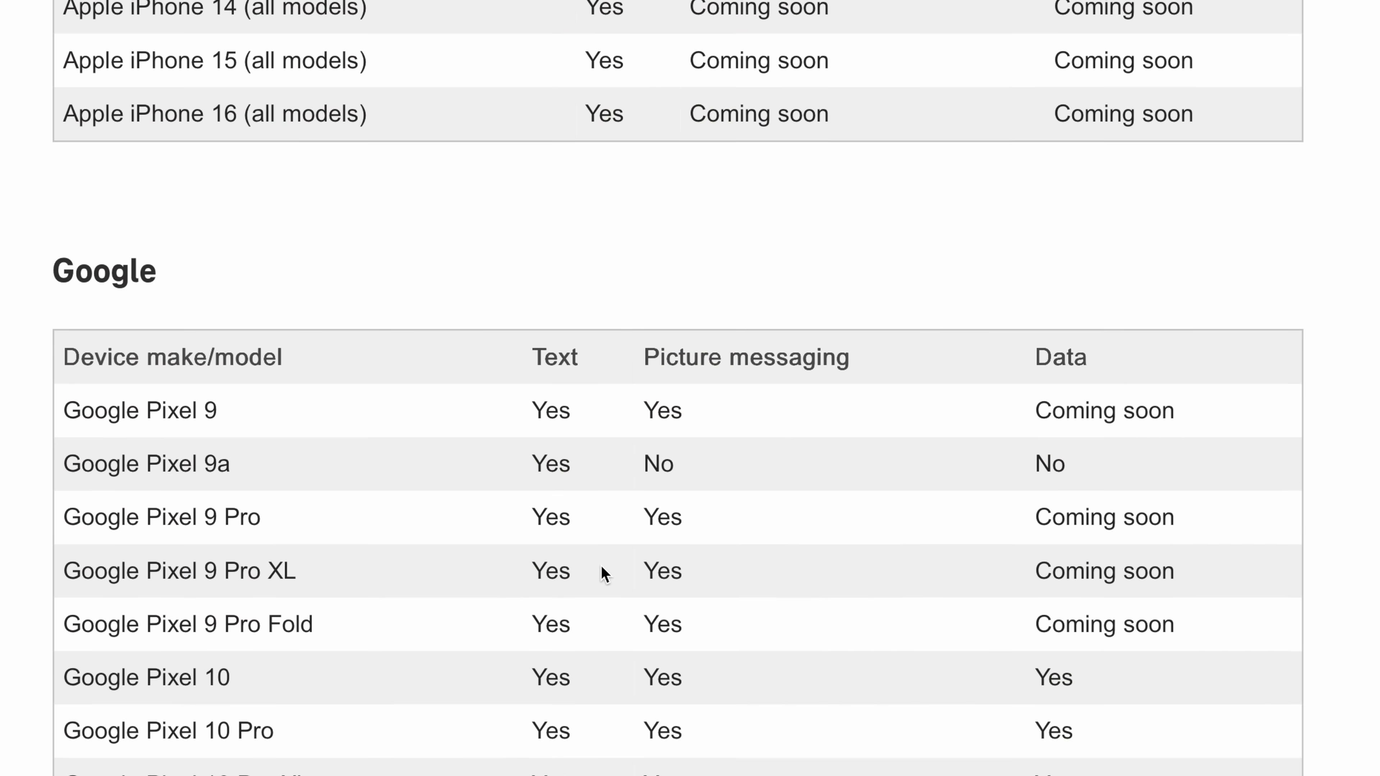
{"action": "scroll", "scroll_direction": "down", "scroll_amount": 3}
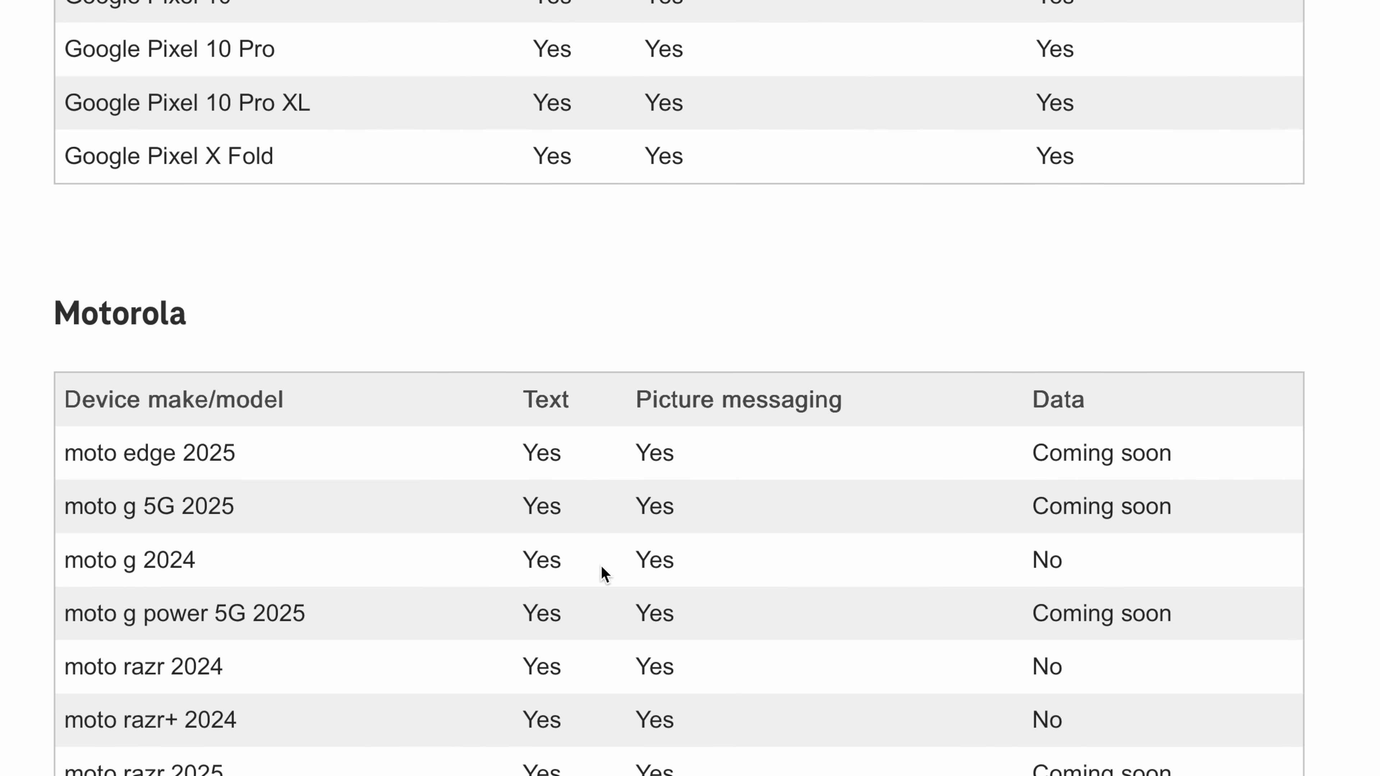
{"action": "scroll", "scroll_direction": "down", "scroll_amount": 3}
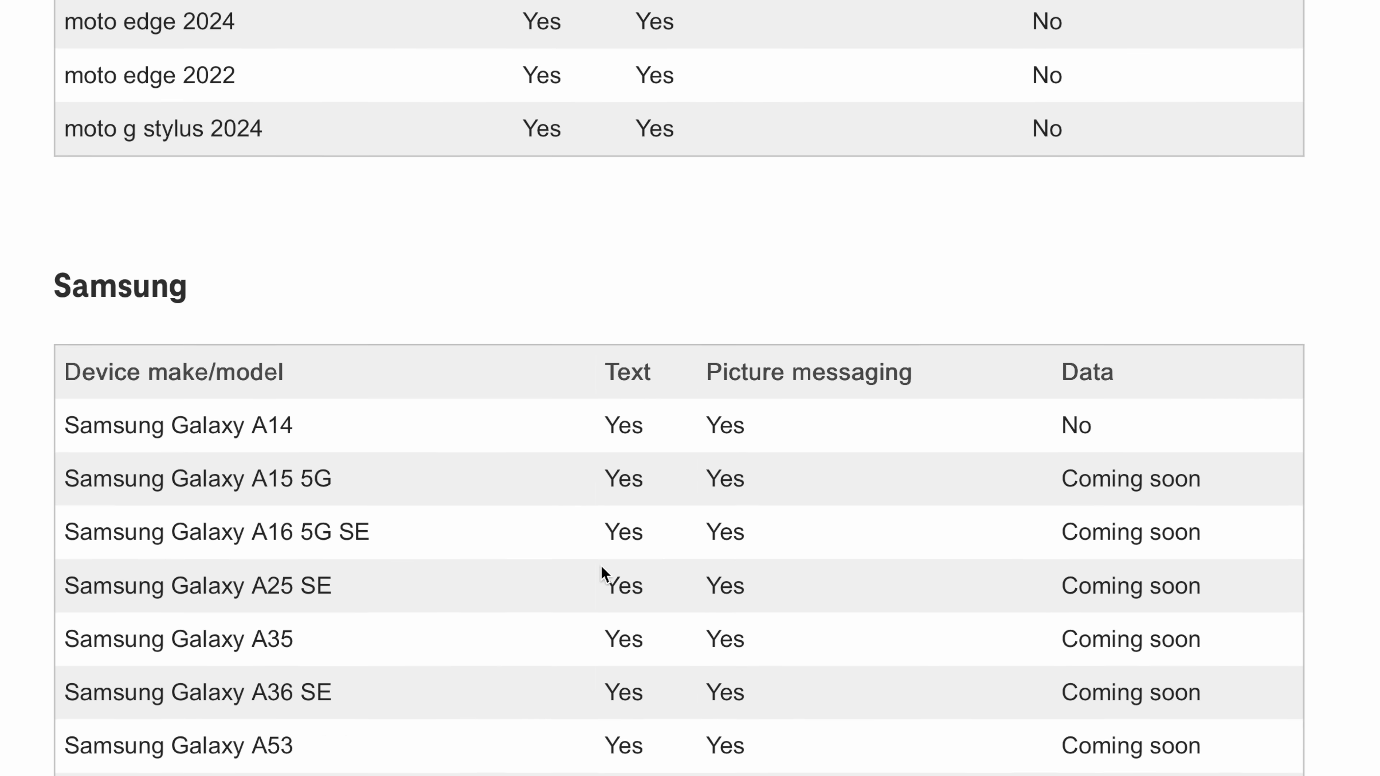
{"action": "scroll", "scroll_direction": "down", "scroll_amount": 3}
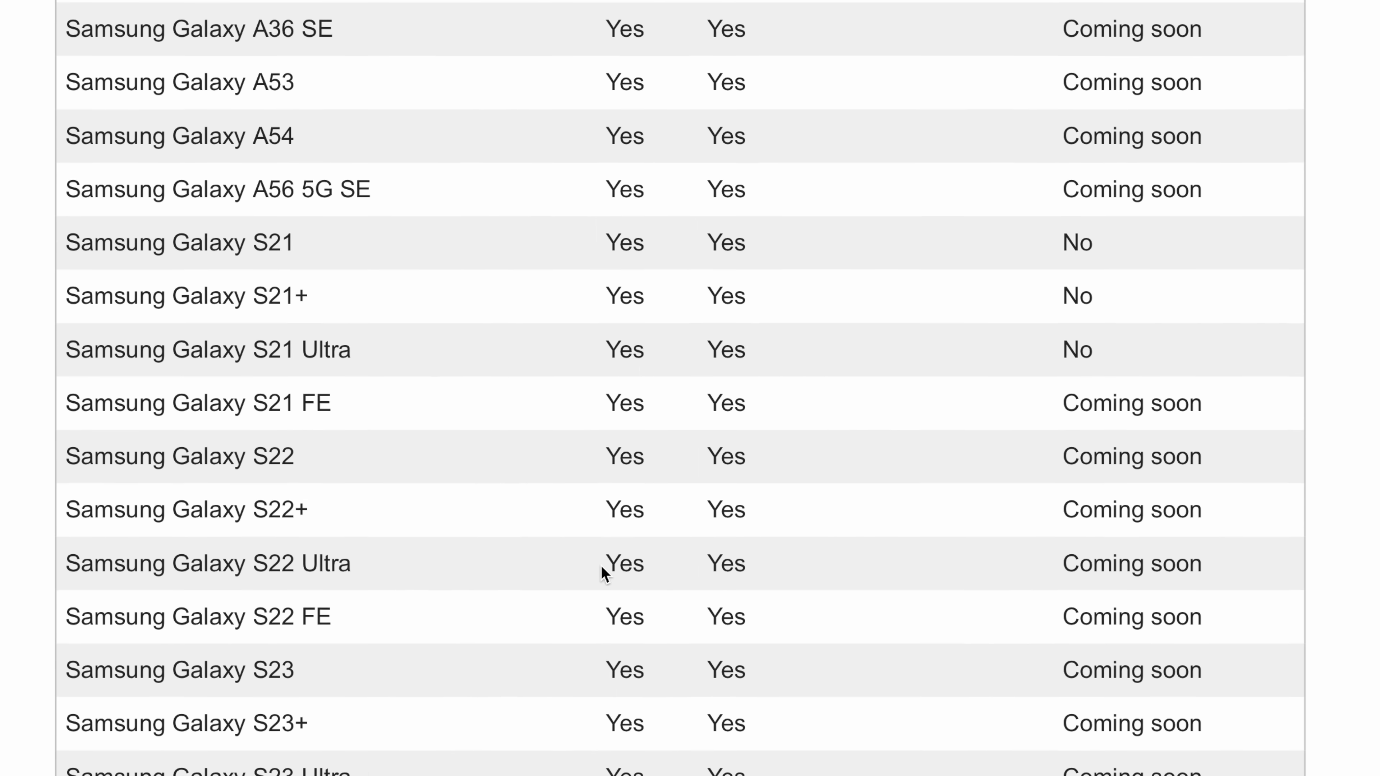
{"action": "scroll", "scroll_direction": "down", "scroll_amount": 3}
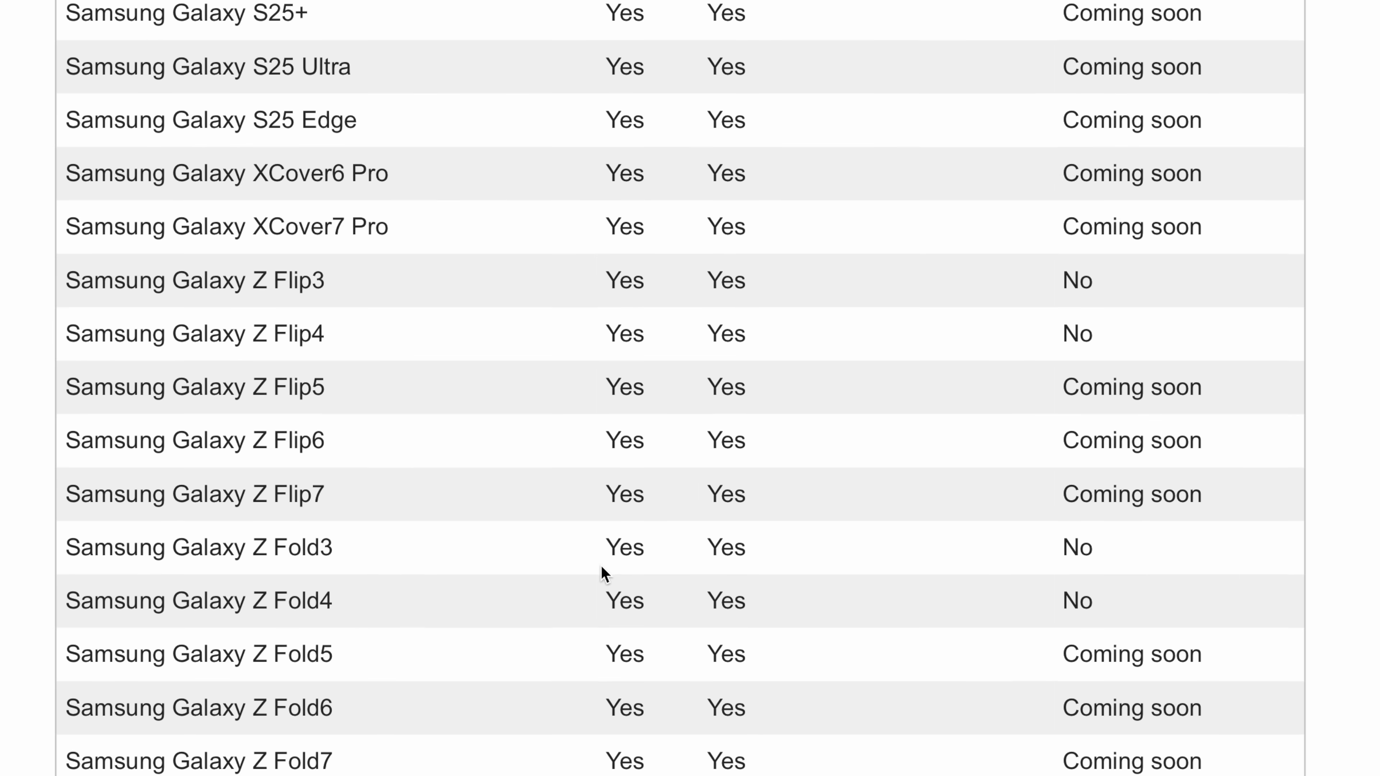